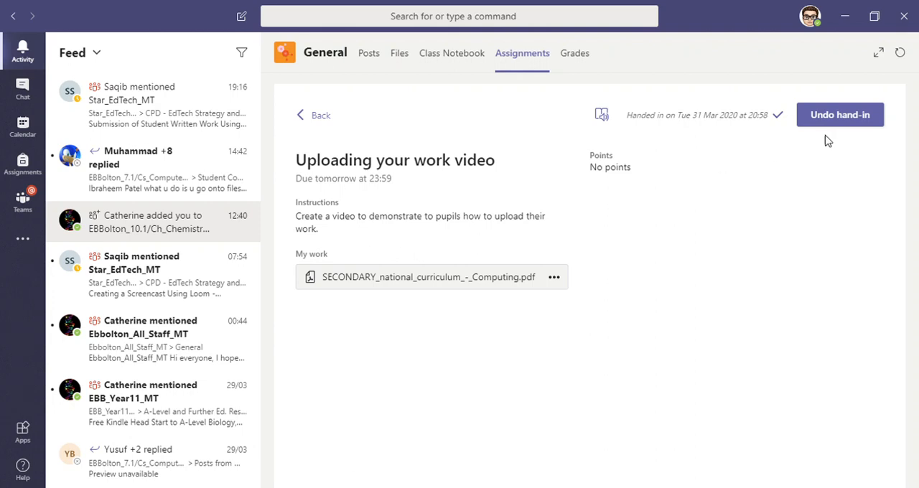
- Undo the hand-in so 'Uploading your work video' shows as assigned again in the list
{"action": "left_click", "coordinate": [838, 115]}
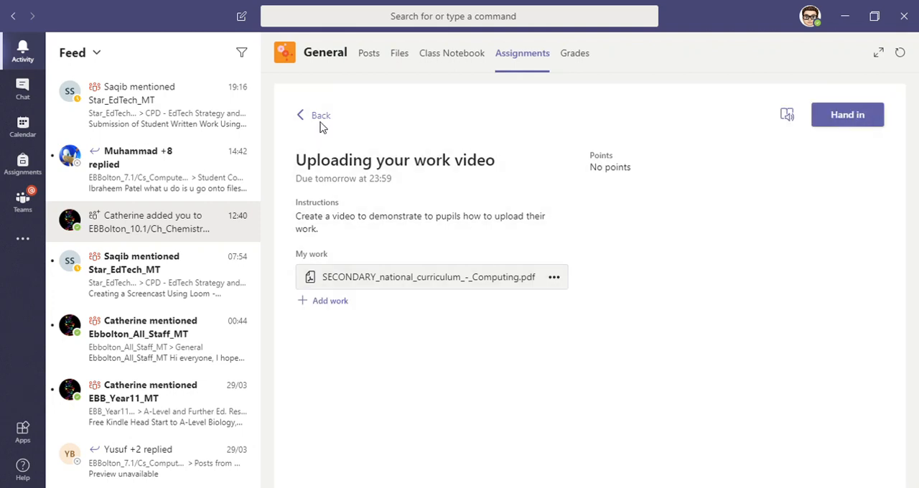
{"action": "left_click", "coordinate": [313, 114]}
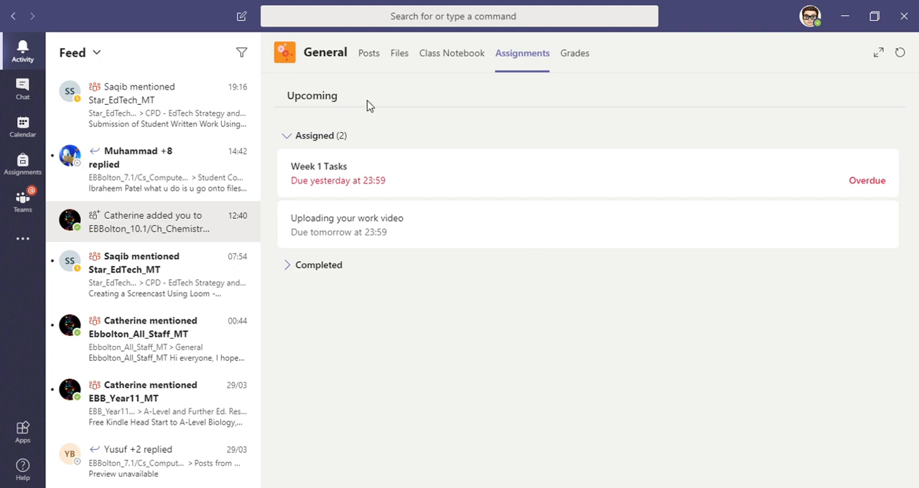
{"action": "mouse_move", "coordinate": [337, 144]}
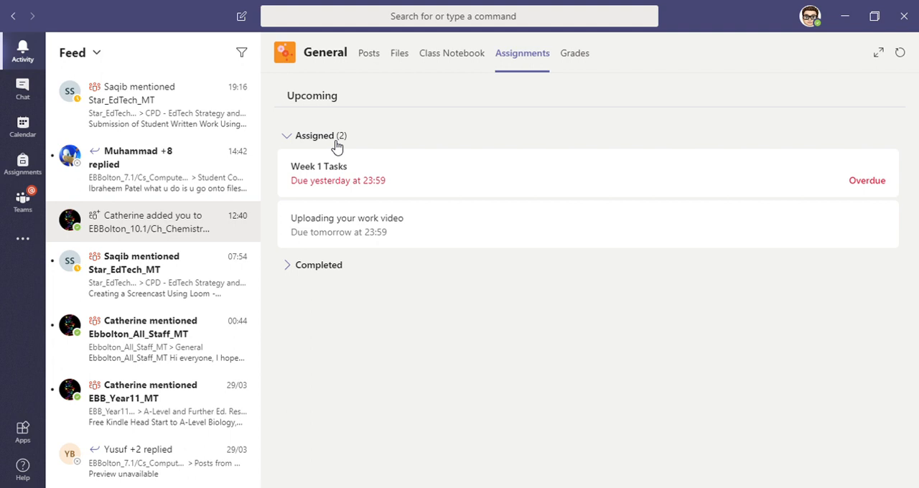
{"action": "mouse_move", "coordinate": [540, 64]}
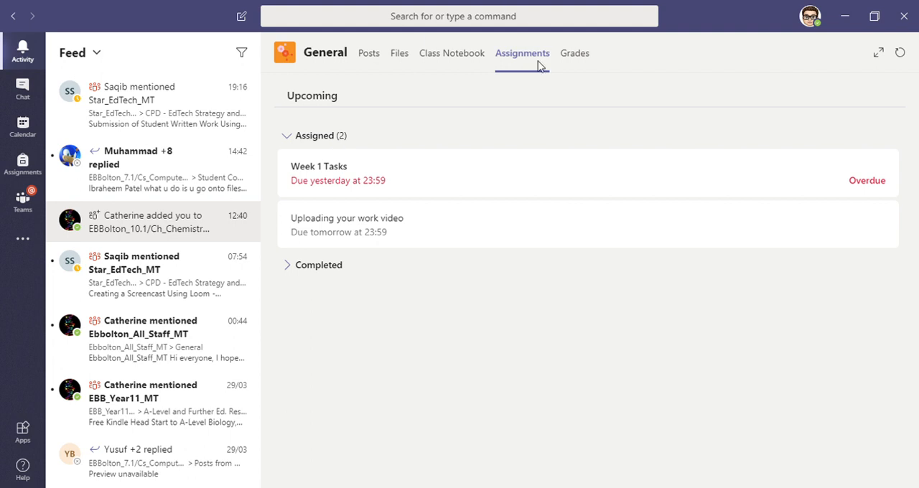
{"action": "mouse_move", "coordinate": [523, 66]}
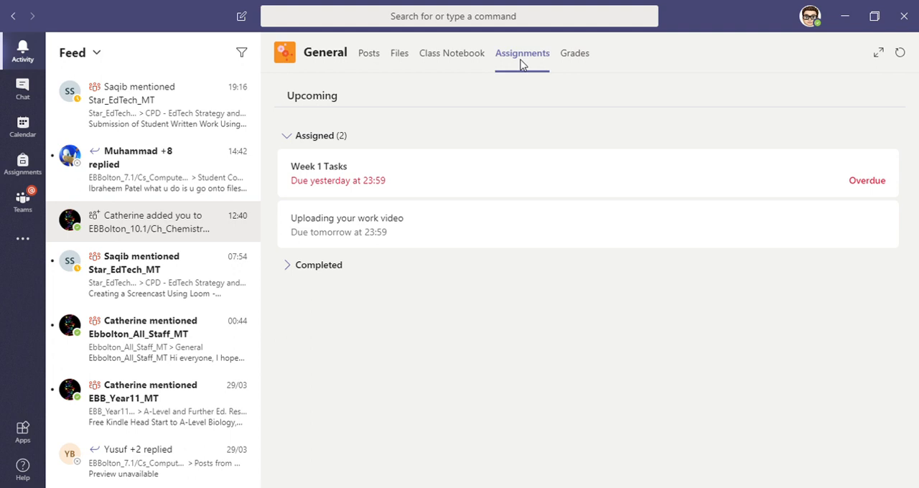
{"action": "mouse_move", "coordinate": [352, 288]}
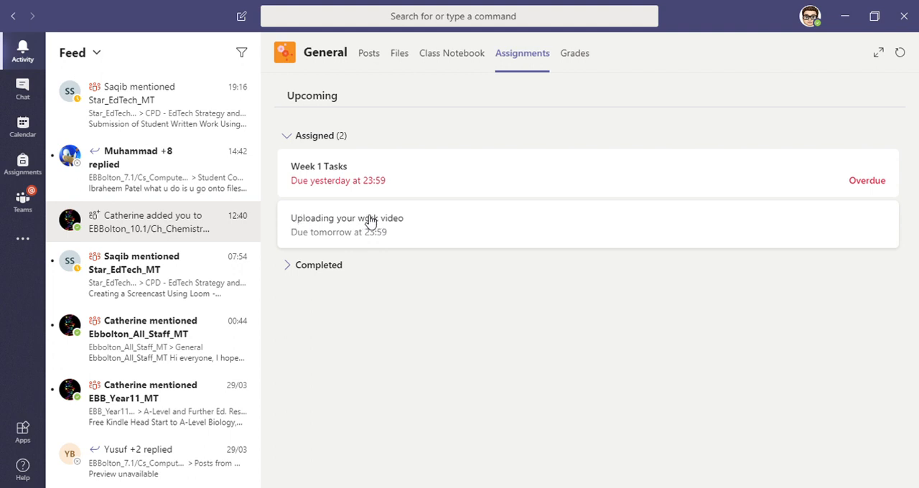
- Remove the attached computing curriculum PDF from My work in the reopened assignment
{"action": "left_click", "coordinate": [348, 218]}
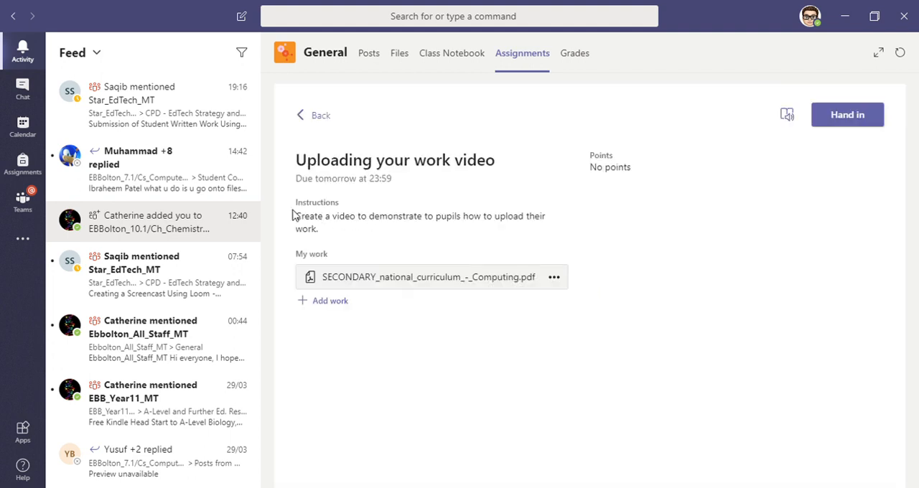
{"action": "mouse_move", "coordinate": [402, 297]}
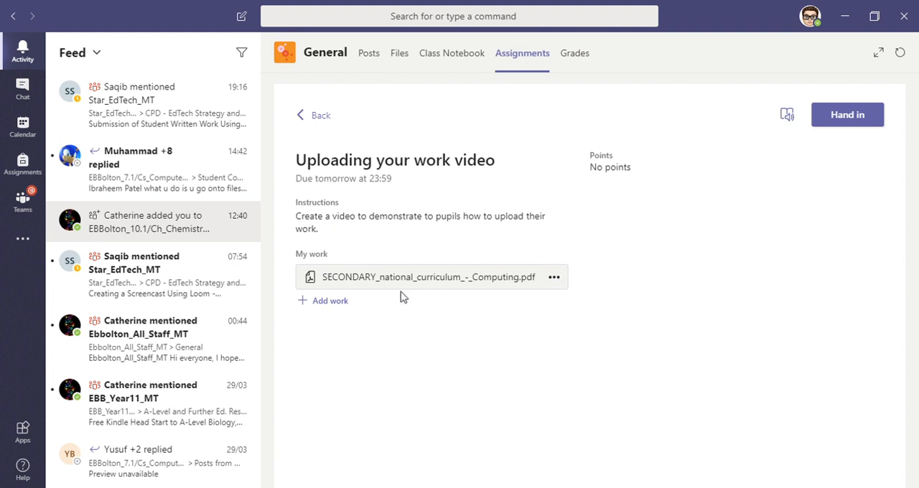
{"action": "mouse_move", "coordinate": [404, 284]}
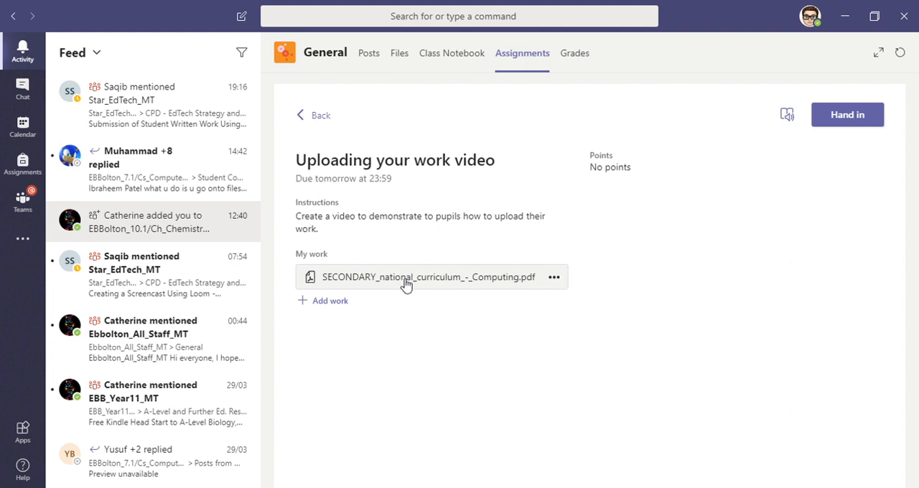
{"action": "left_click", "coordinate": [554, 276]}
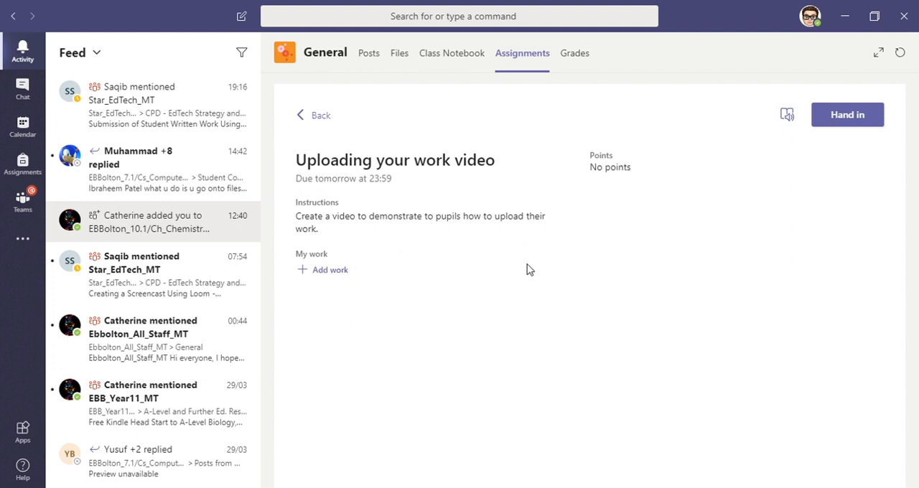
{"action": "mouse_move", "coordinate": [333, 266]}
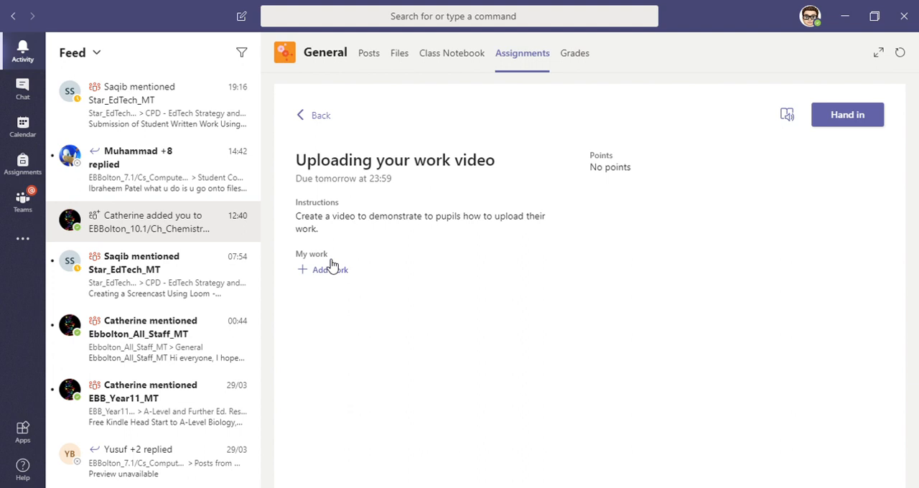
{"action": "mouse_move", "coordinate": [333, 274]}
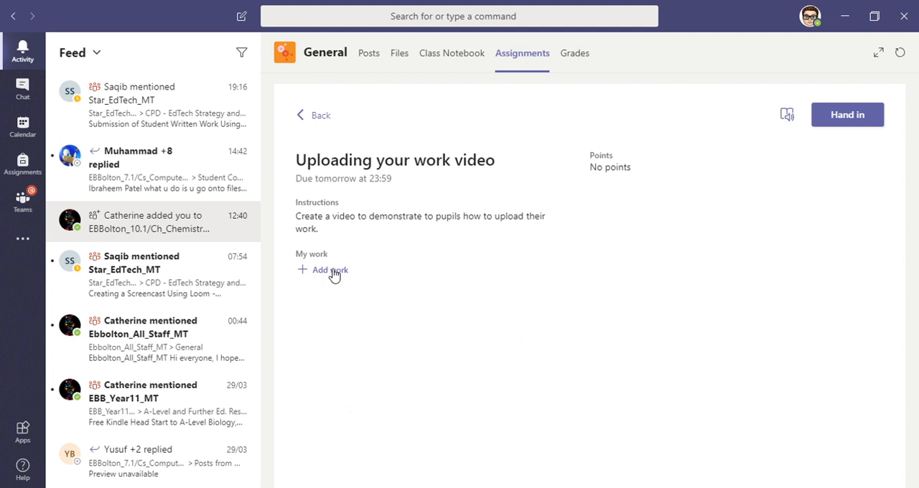
- Upload SECONDARY_national_curriculum_-_Computing.pdf from this device as new work
{"action": "left_click", "coordinate": [322, 270]}
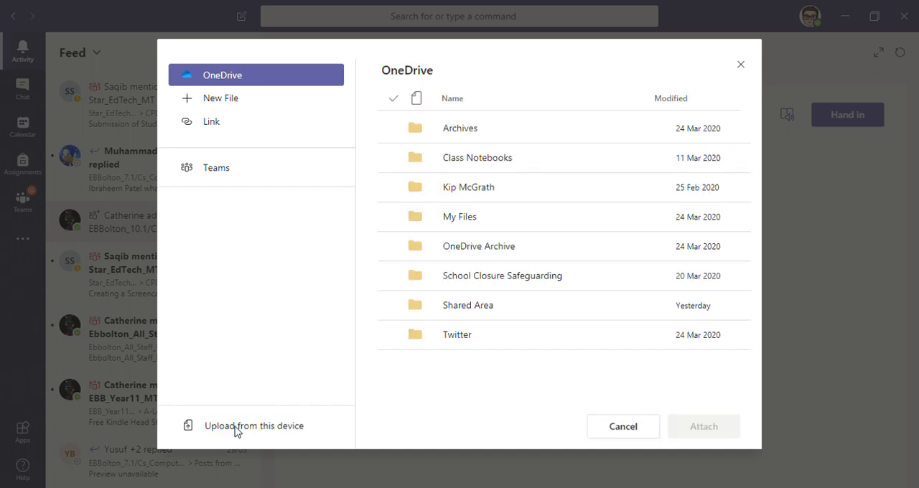
{"action": "mouse_move", "coordinate": [281, 62]}
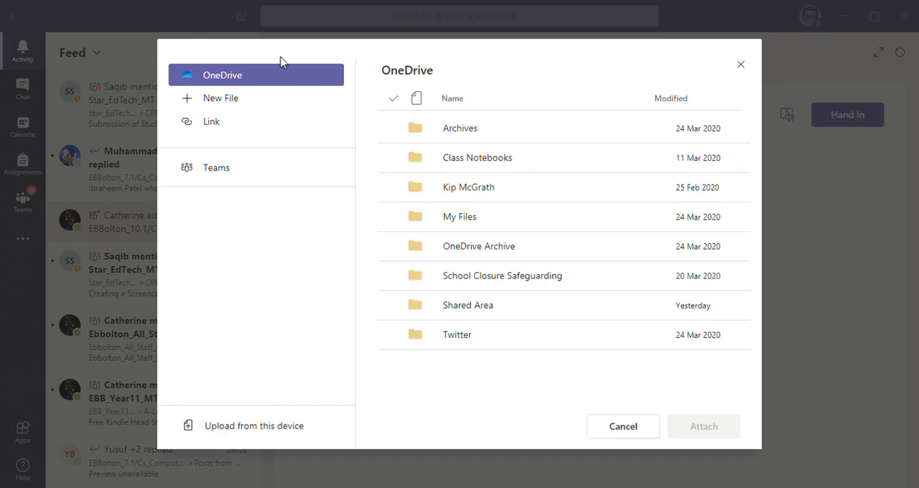
{"action": "mouse_move", "coordinate": [310, 271]}
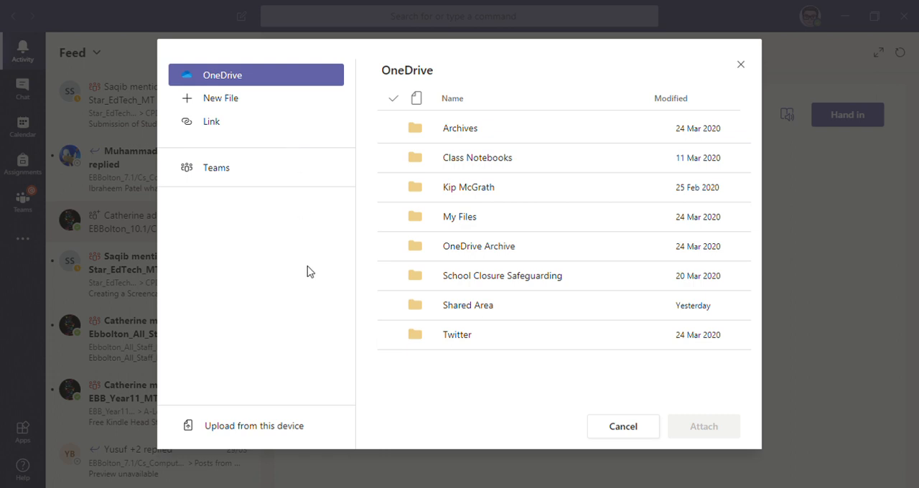
{"action": "mouse_move", "coordinate": [178, 213]}
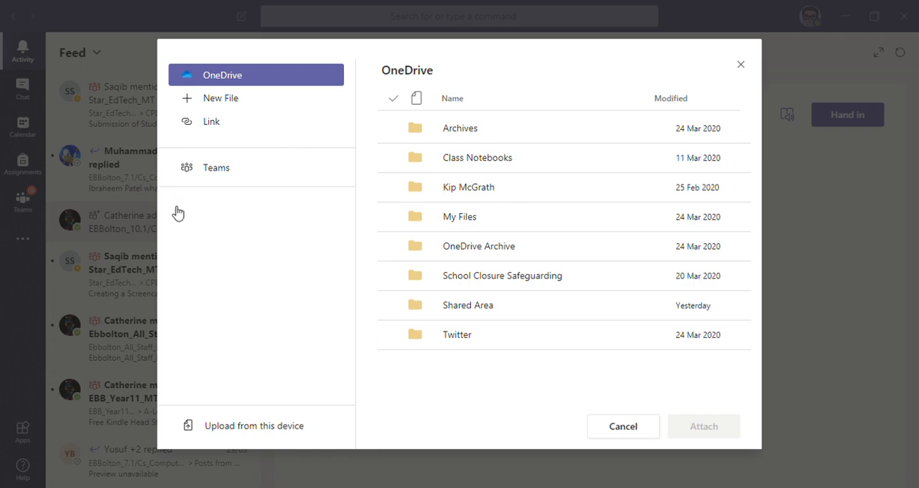
{"action": "mouse_move", "coordinate": [290, 286]}
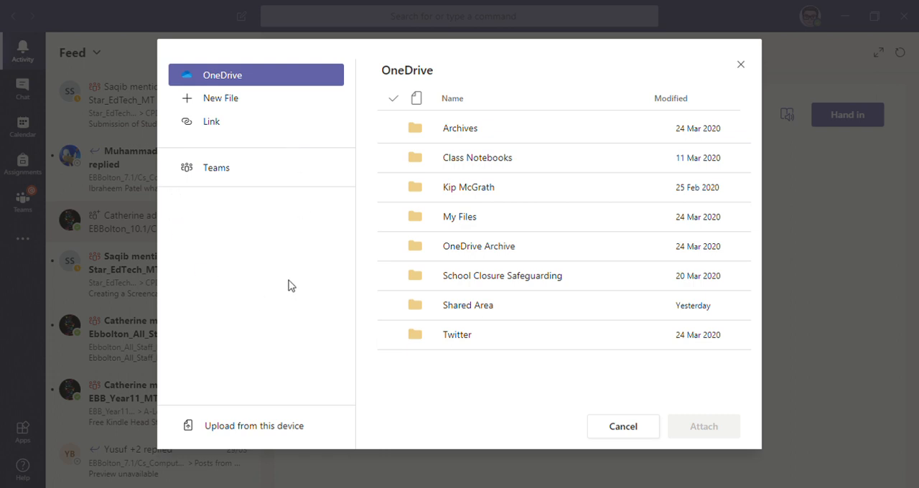
{"action": "mouse_move", "coordinate": [333, 336]}
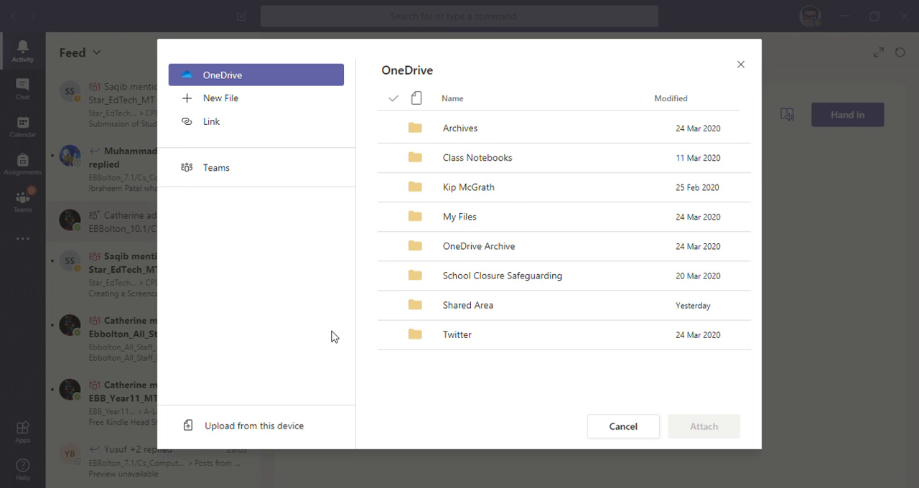
{"action": "left_click", "coordinate": [252, 425]}
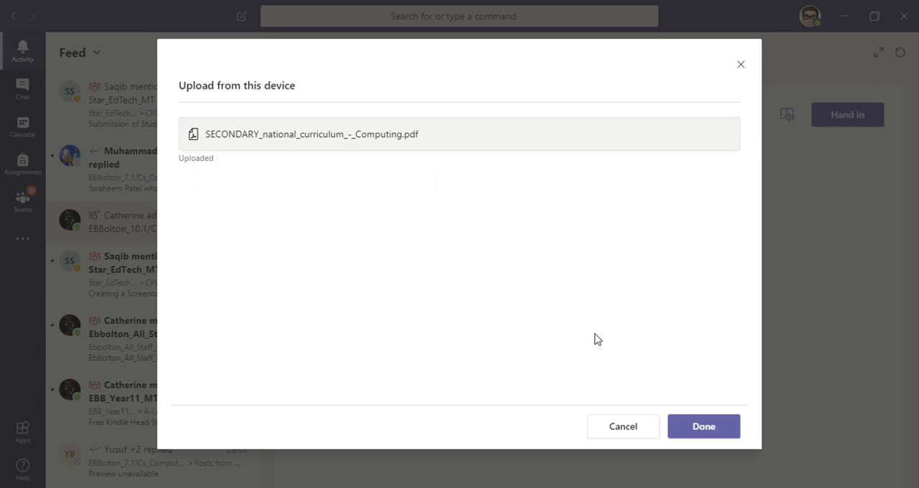
- Attach the uploaded PDF under My work and hand in the assignment
{"action": "left_click", "coordinate": [703, 425]}
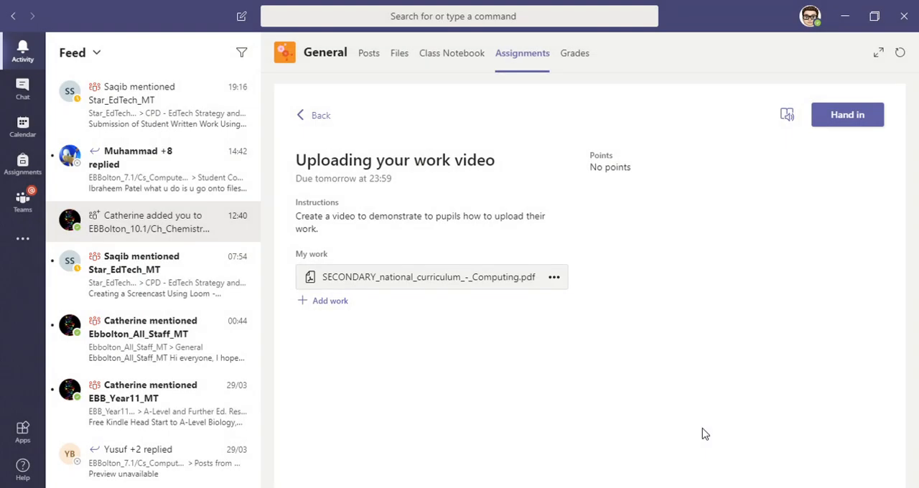
{"action": "mouse_move", "coordinate": [580, 257]}
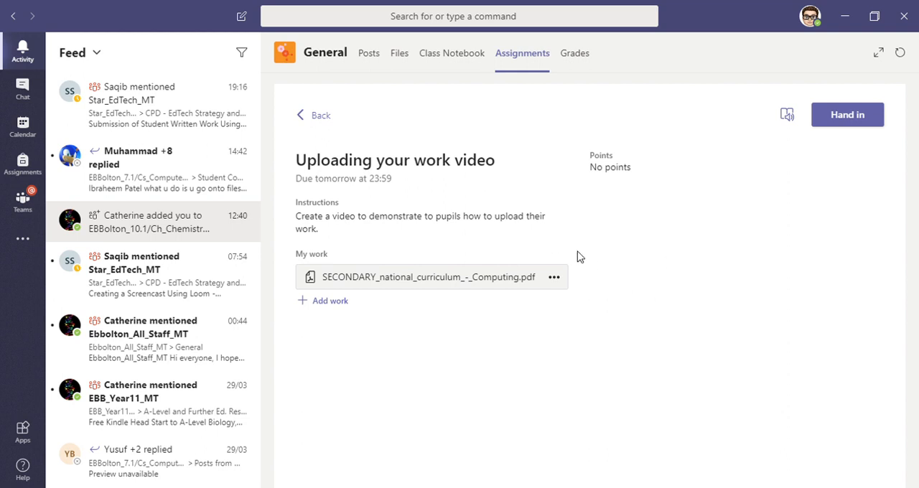
{"action": "mouse_move", "coordinate": [821, 159]}
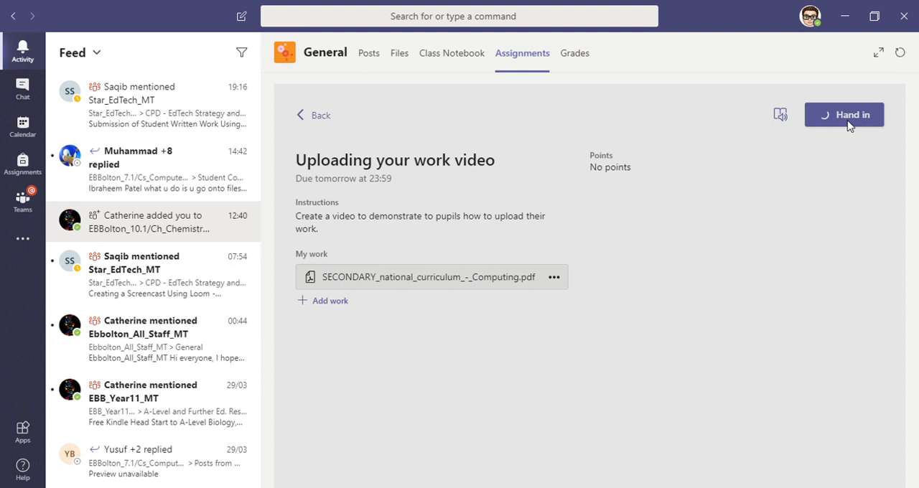
{"action": "left_click", "coordinate": [844, 115]}
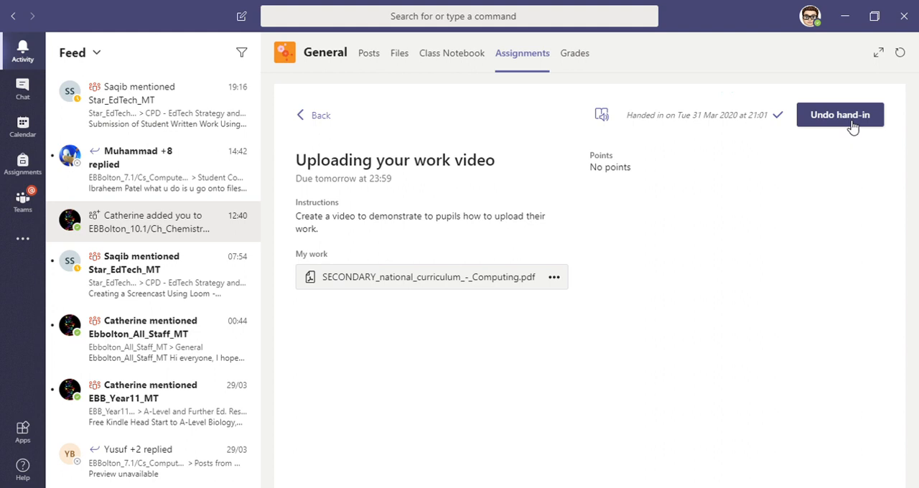
{"action": "mouse_move", "coordinate": [346, 313]}
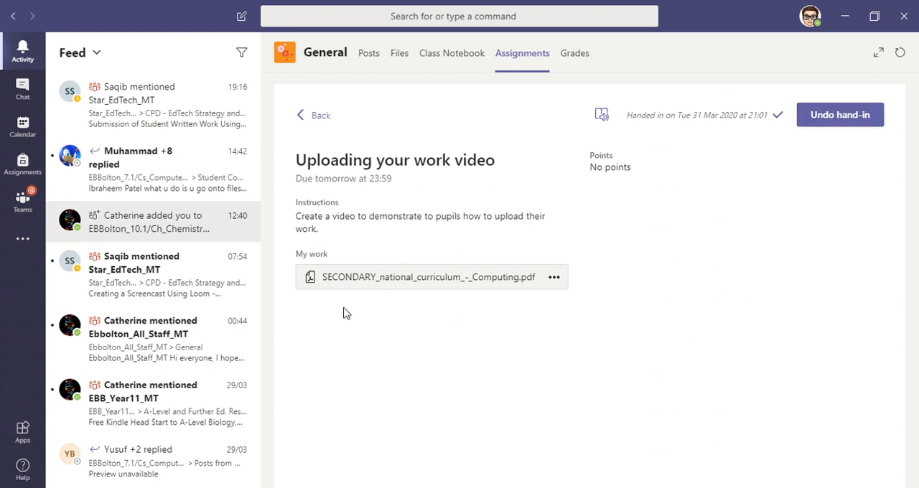
{"action": "mouse_move", "coordinate": [840, 115]}
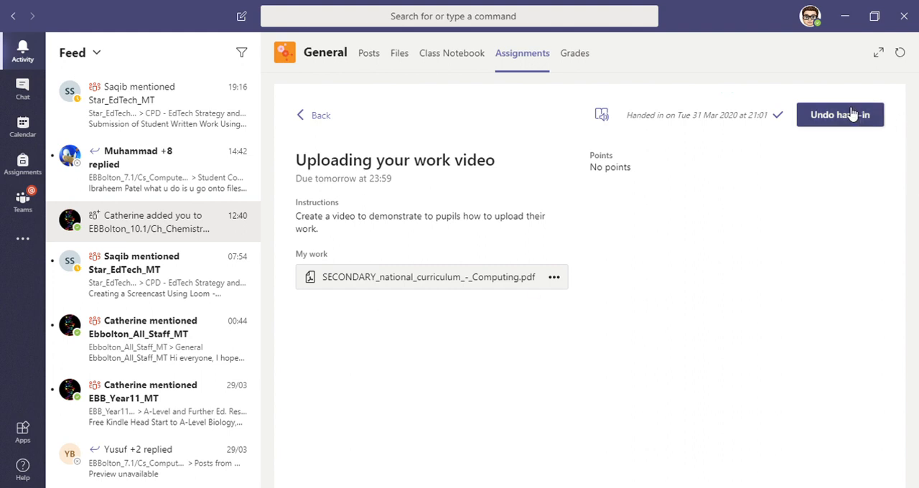
{"action": "mouse_move", "coordinate": [911, 297]}
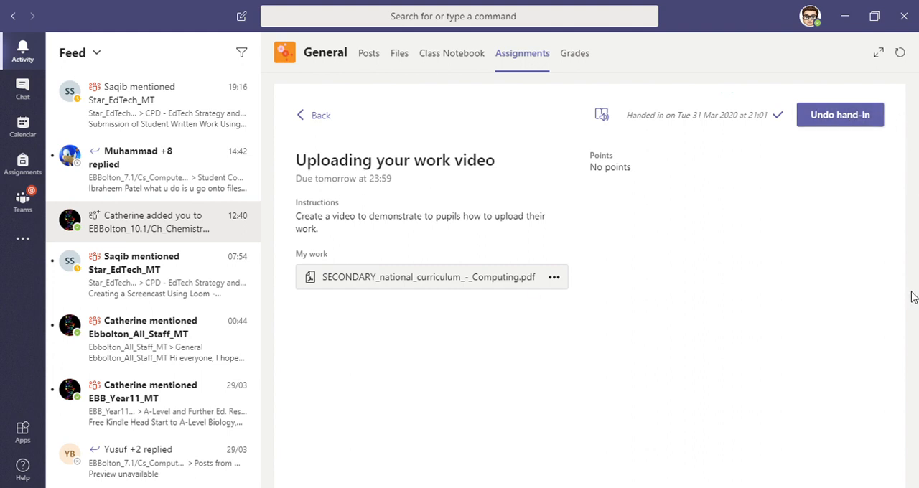